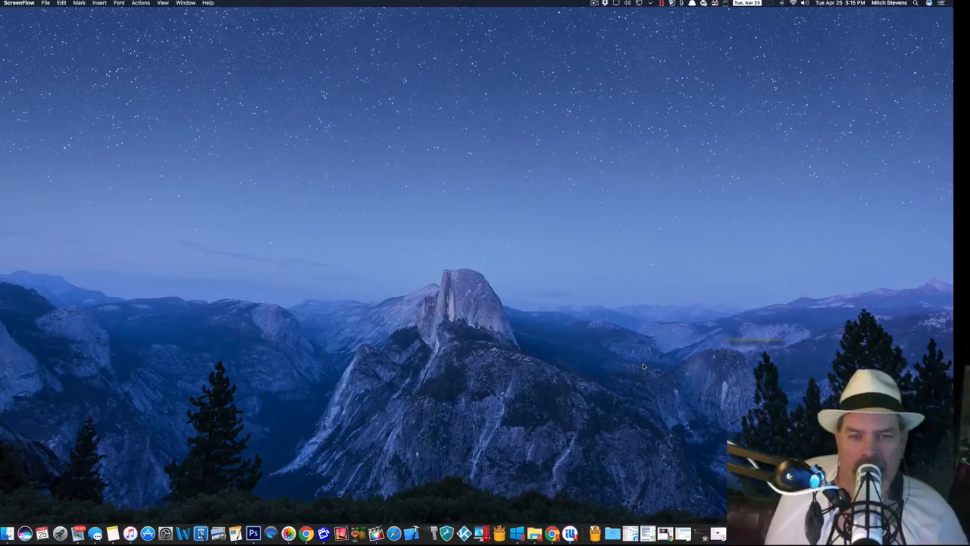
{"action": "mouse_move", "coordinate": [656, 357]}
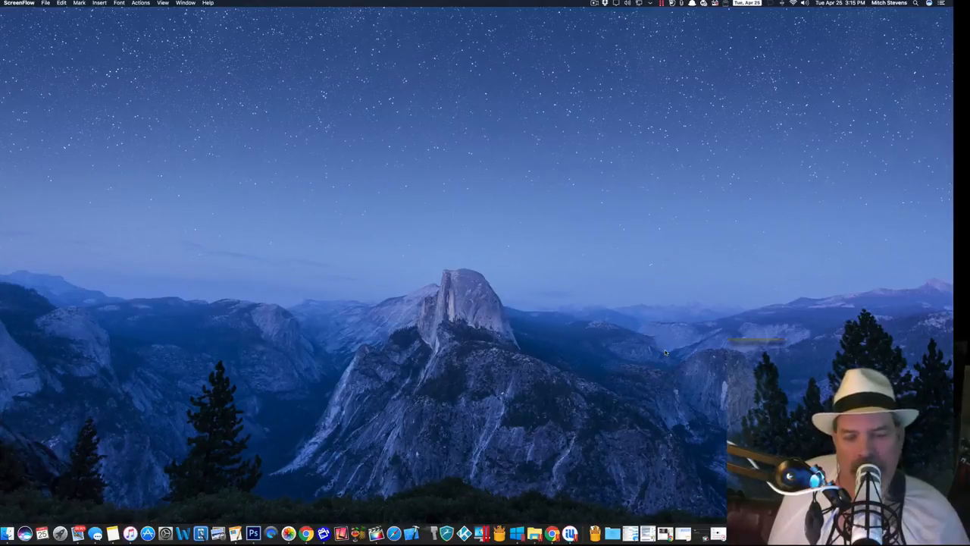
{"action": "mouse_move", "coordinate": [669, 288]}
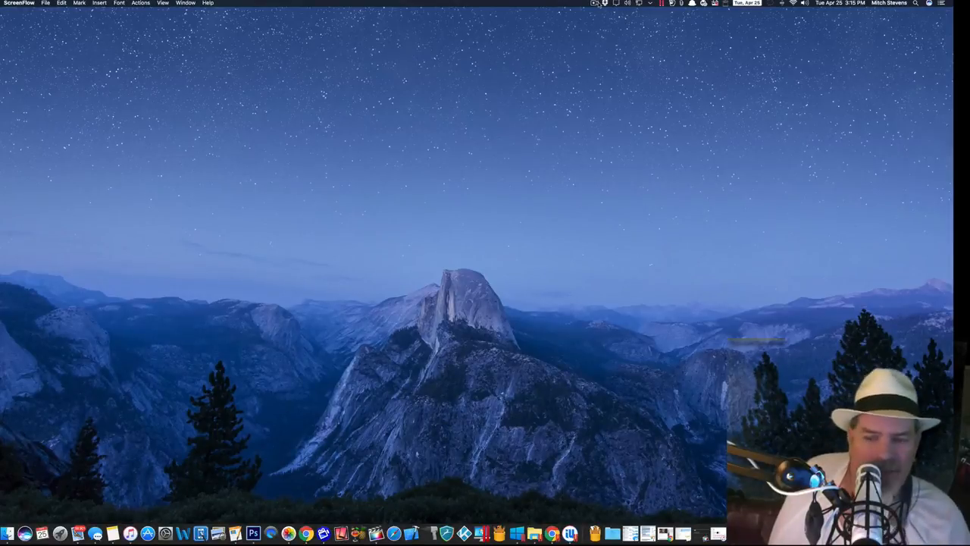
- Choose Show Desktop Icons from the ScreenFlow menu-bar icon to reveal the i4Tools v7.28 installer
{"action": "left_click", "coordinate": [595, 3]}
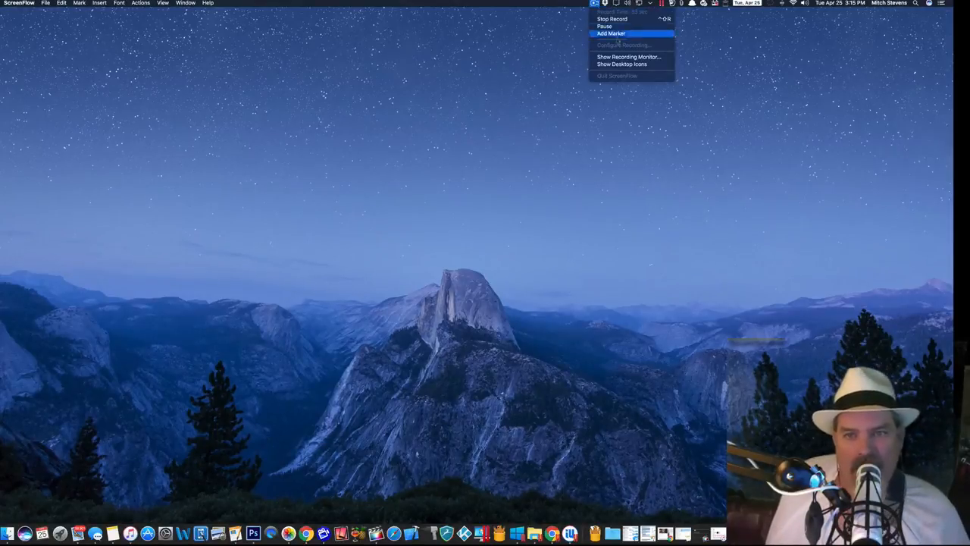
{"action": "left_click", "coordinate": [622, 64]}
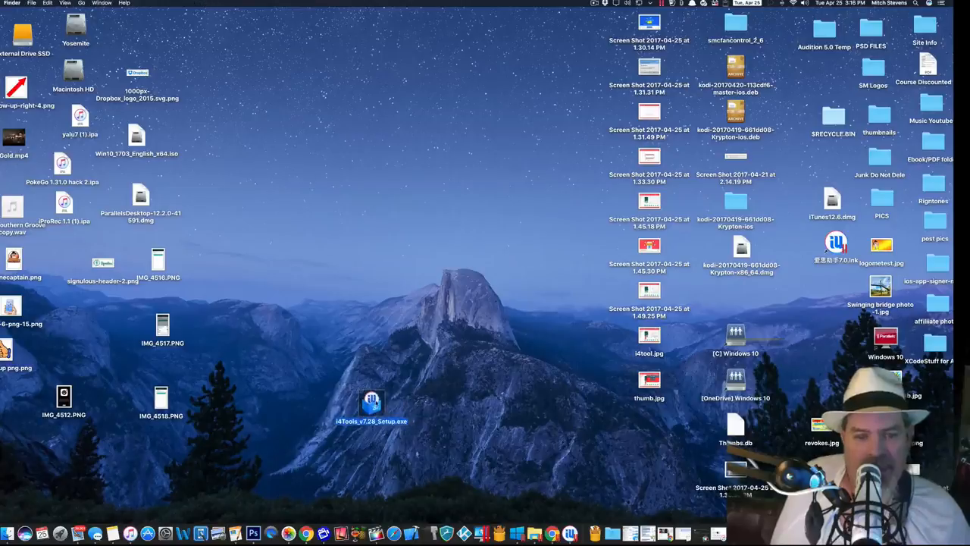
{"action": "left_click_drag", "start_coordinate": [371, 401], "coordinate": [246, 398]}
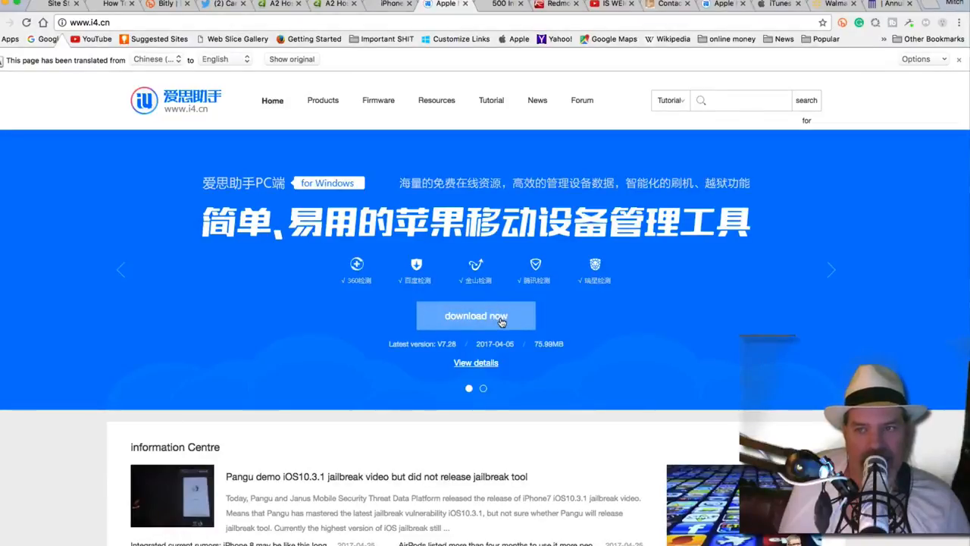
{"action": "mouse_move", "coordinate": [212, 67]}
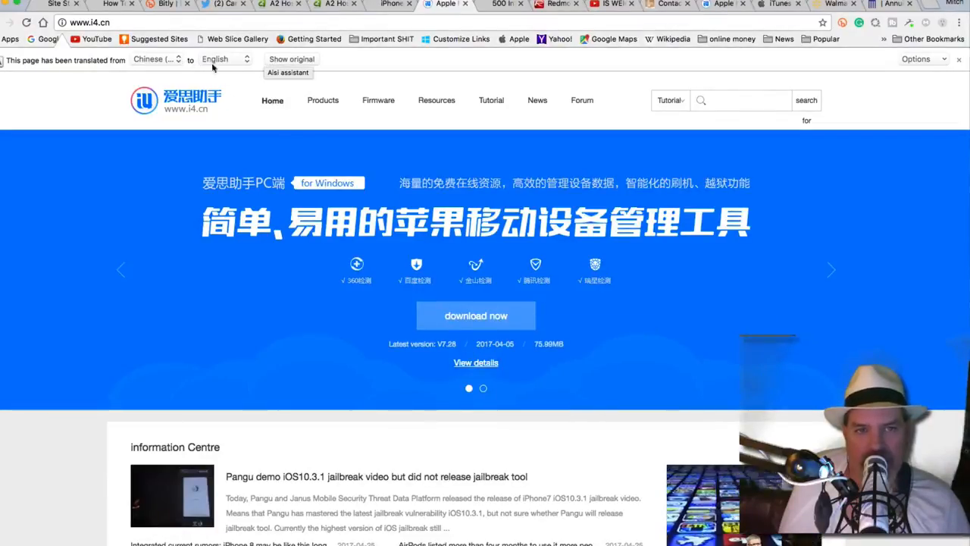
{"action": "mouse_move", "coordinate": [847, 100]}
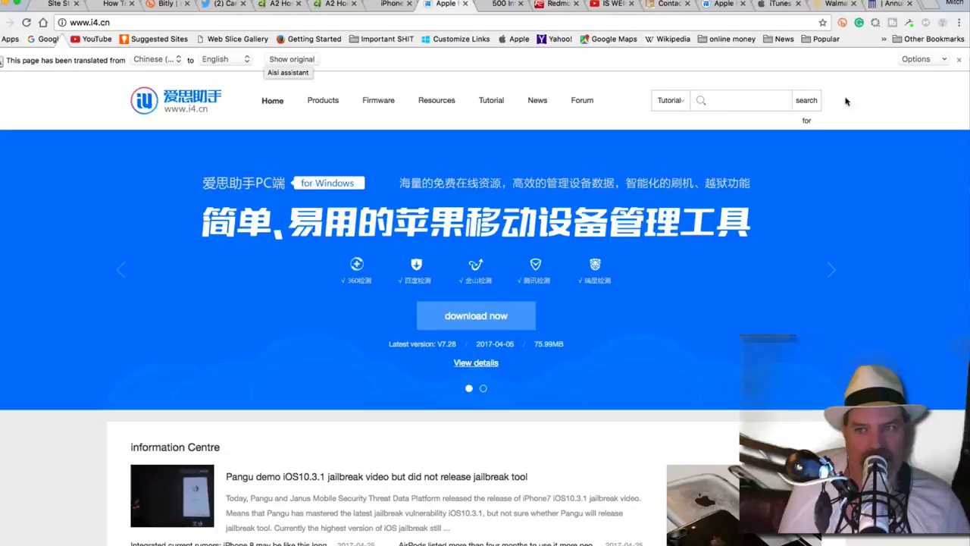
{"action": "left_click", "coordinate": [917, 59]}
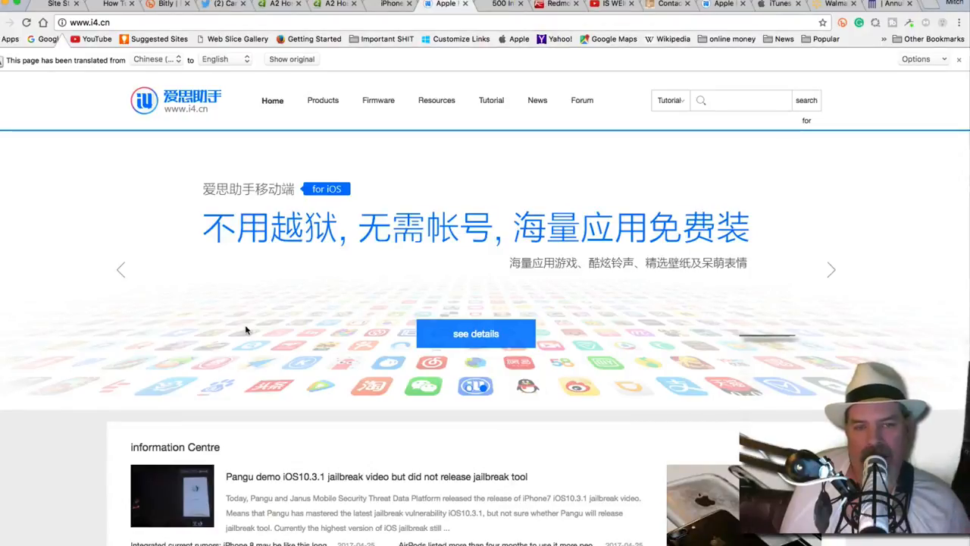
{"action": "mouse_move", "coordinate": [257, 330]}
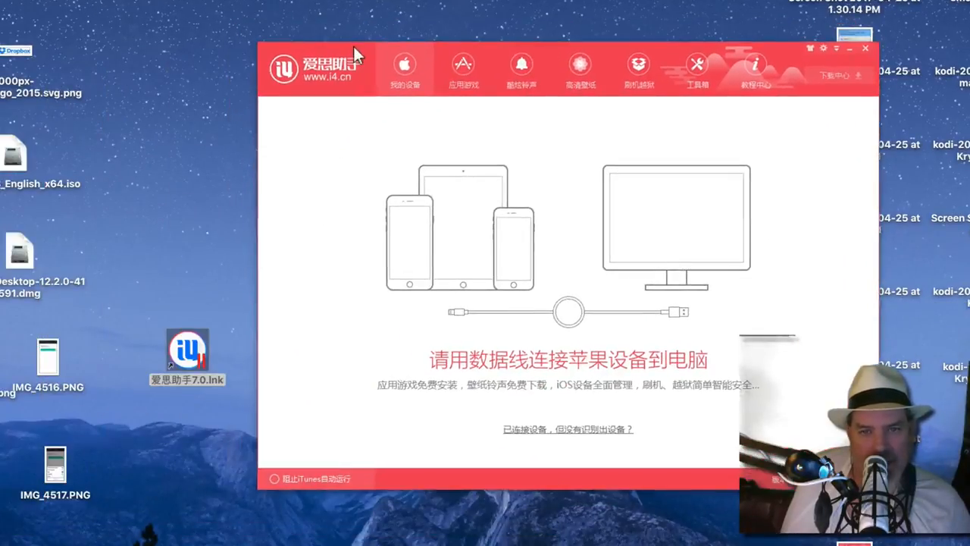
{"action": "mouse_move", "coordinate": [387, 176]}
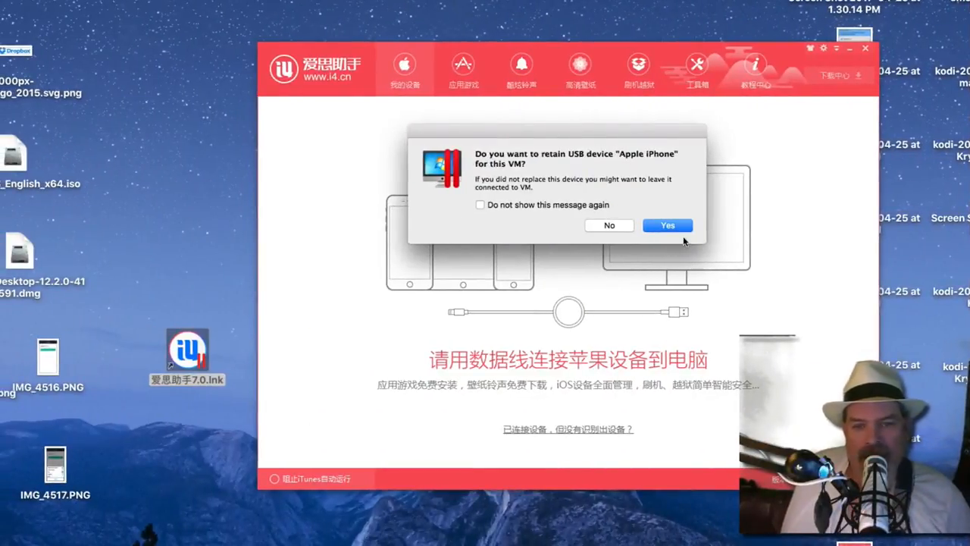
- Keep the iPhone connected to the VM and dismiss the already-up-to-date notice
{"action": "left_click", "coordinate": [666, 225]}
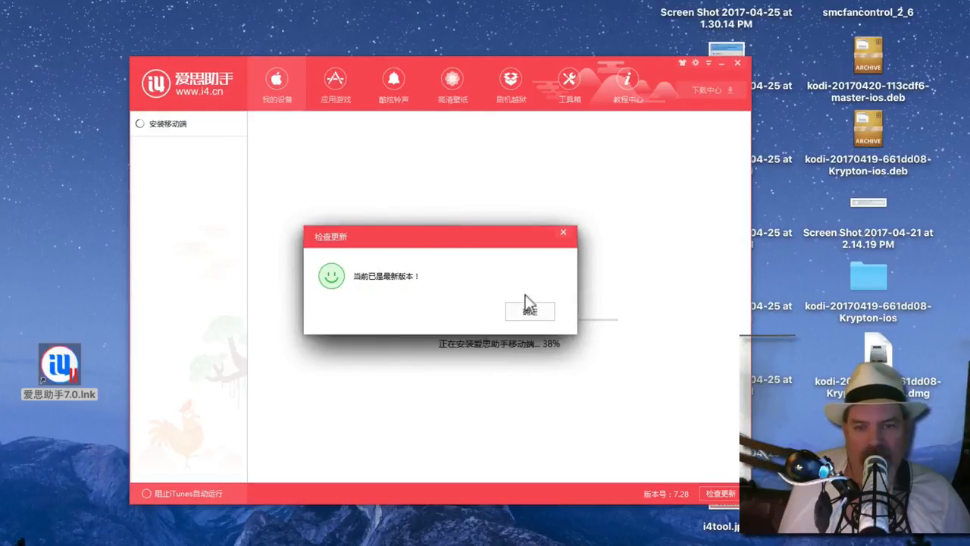
{"action": "left_click", "coordinate": [530, 310]}
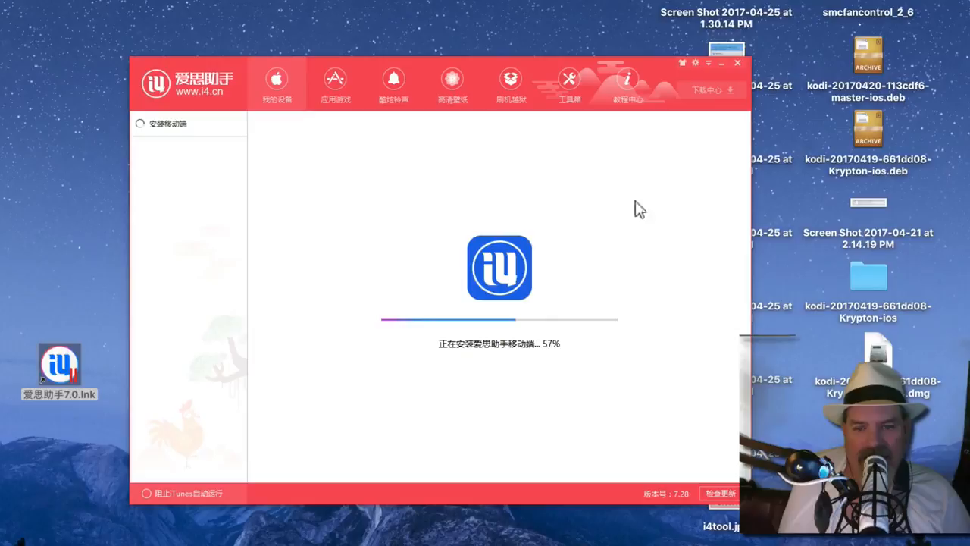
{"action": "mouse_move", "coordinate": [528, 329]}
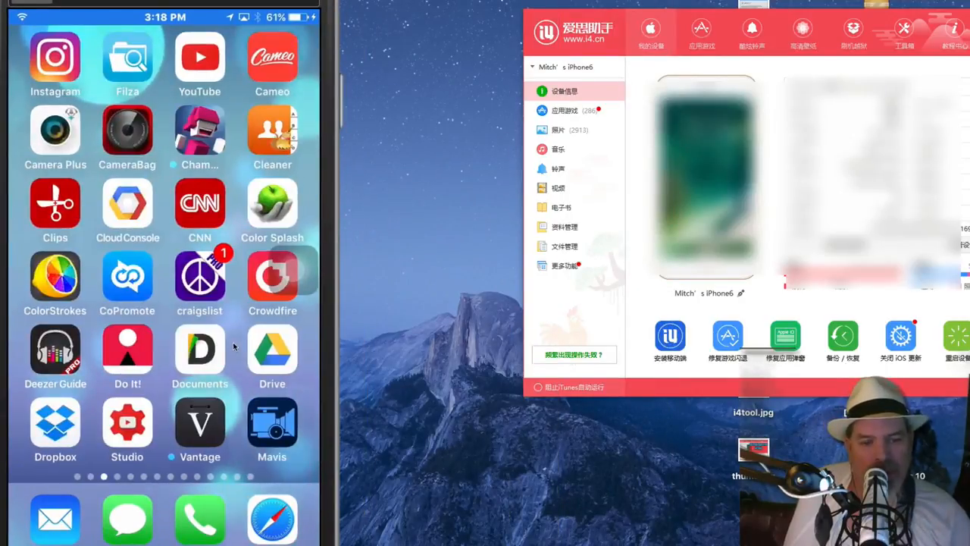
- Launch the i4 app on the mirrored iPhone and answer its notification permission prompt
{"action": "scroll", "scroll_direction": "left", "scroll_amount": 3}
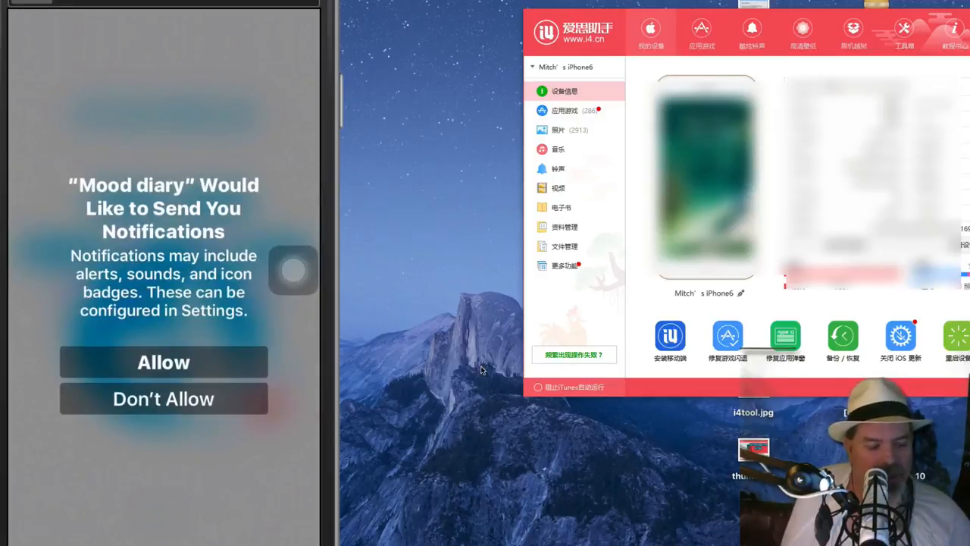
{"action": "left_click", "coordinate": [164, 362]}
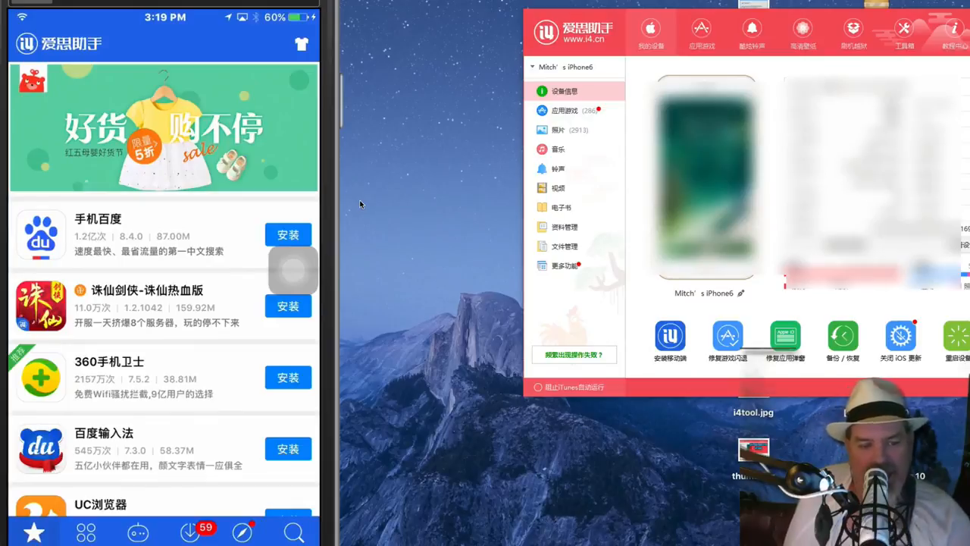
- Search the i4 app for 'Nba' and pick the nba 2k17 suggestion
{"action": "left_click", "coordinate": [294, 531]}
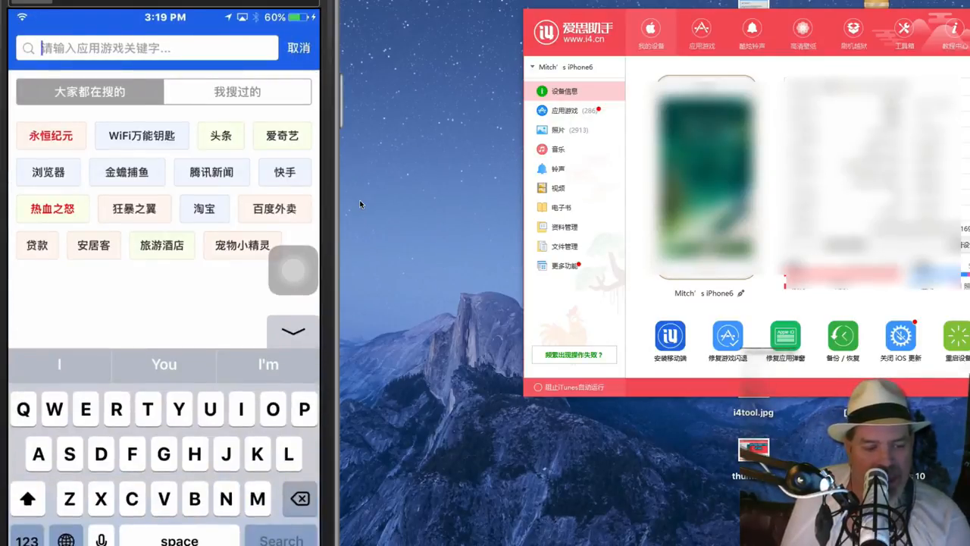
{"action": "type", "text": "N"}
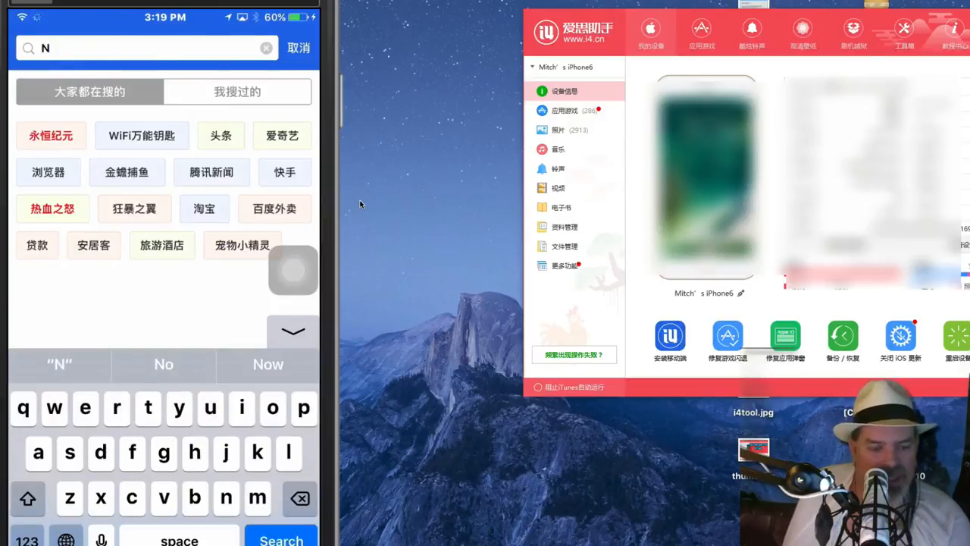
{"action": "type", "text": "ba"}
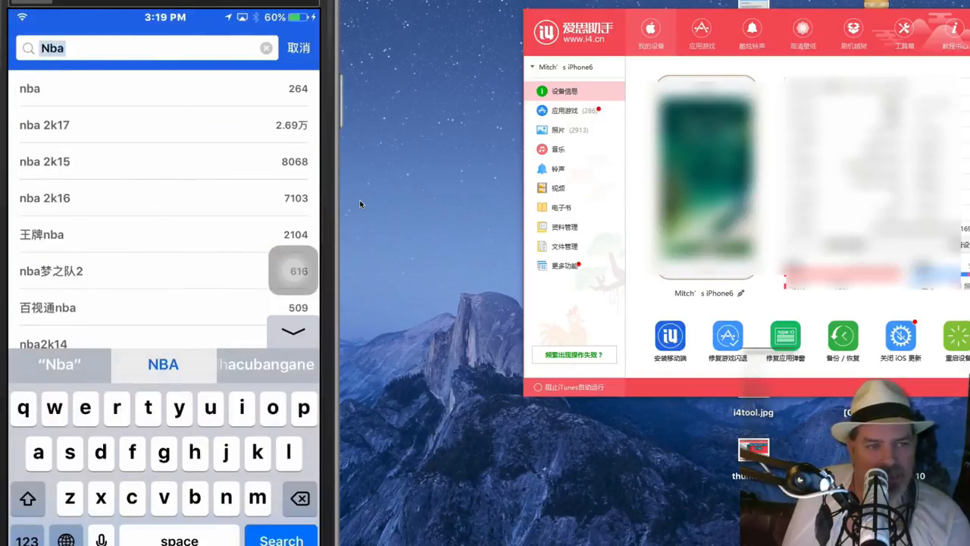
{"action": "left_click", "coordinate": [43, 125]}
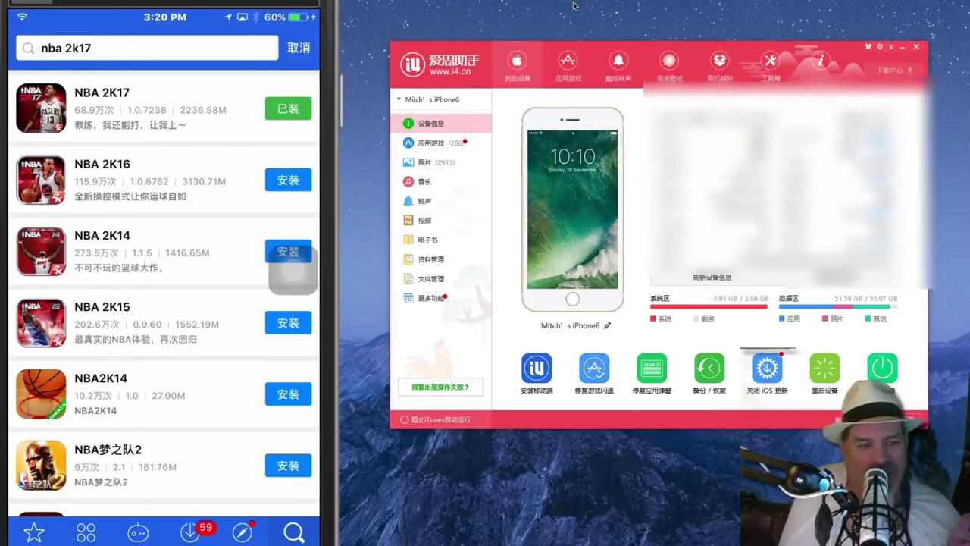
{"action": "mouse_move", "coordinate": [591, 87]}
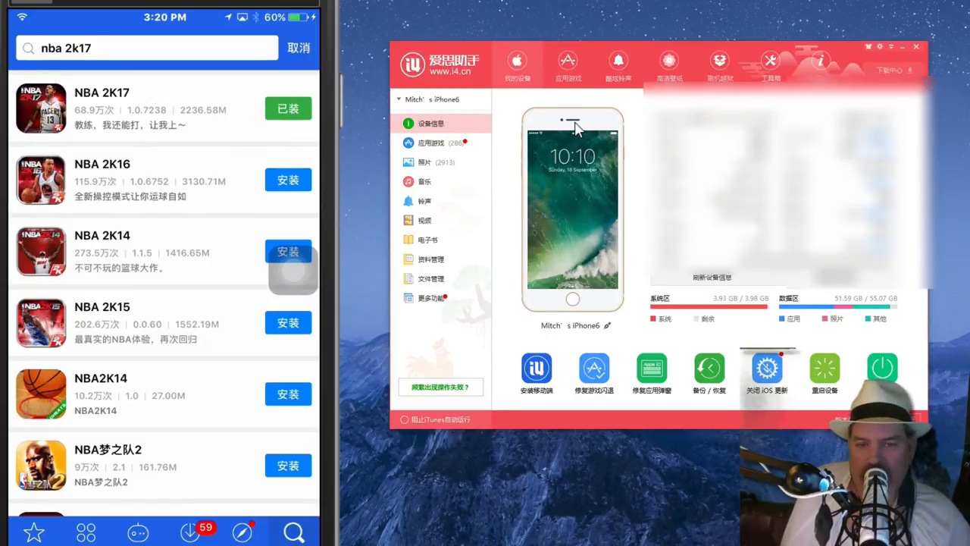
{"action": "mouse_move", "coordinate": [530, 410]}
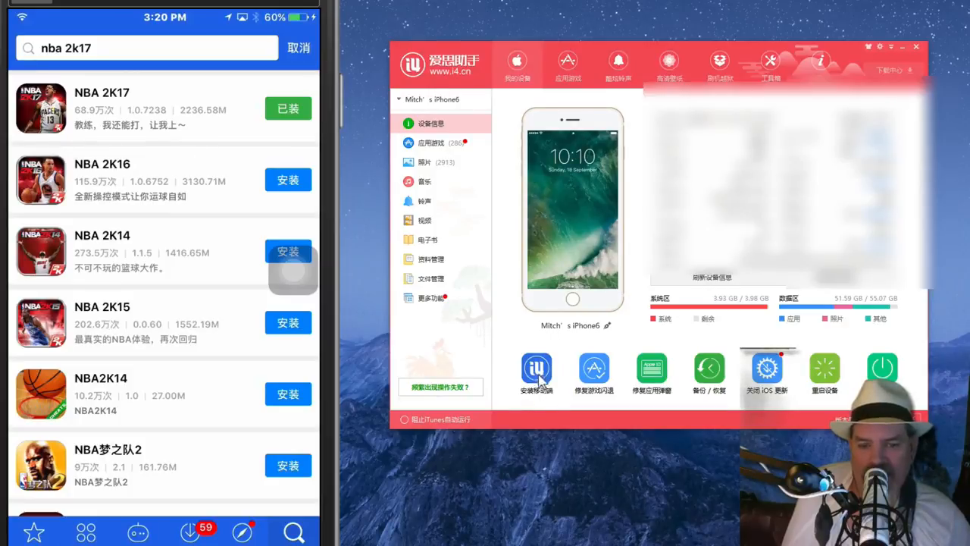
{"action": "left_click", "coordinate": [537, 369]}
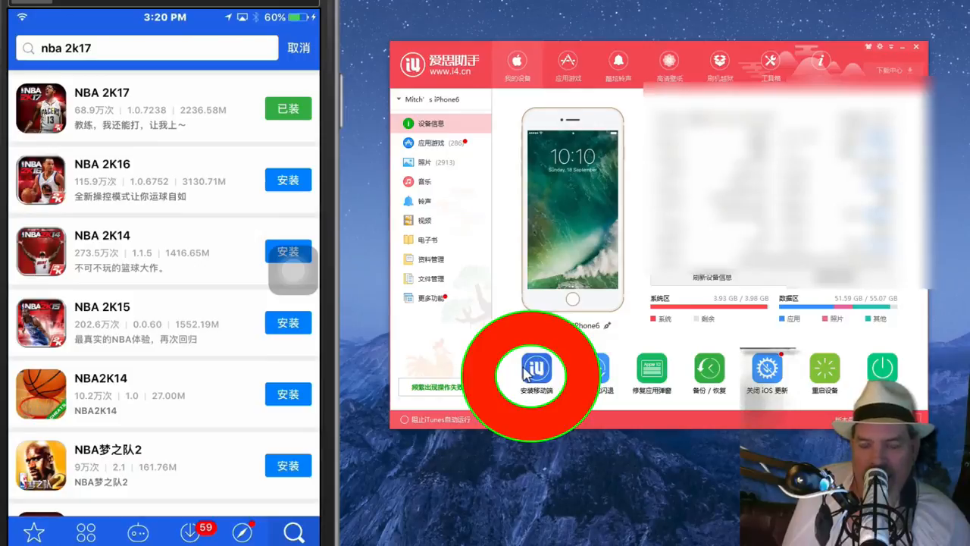
{"action": "left_click", "coordinate": [536, 372]}
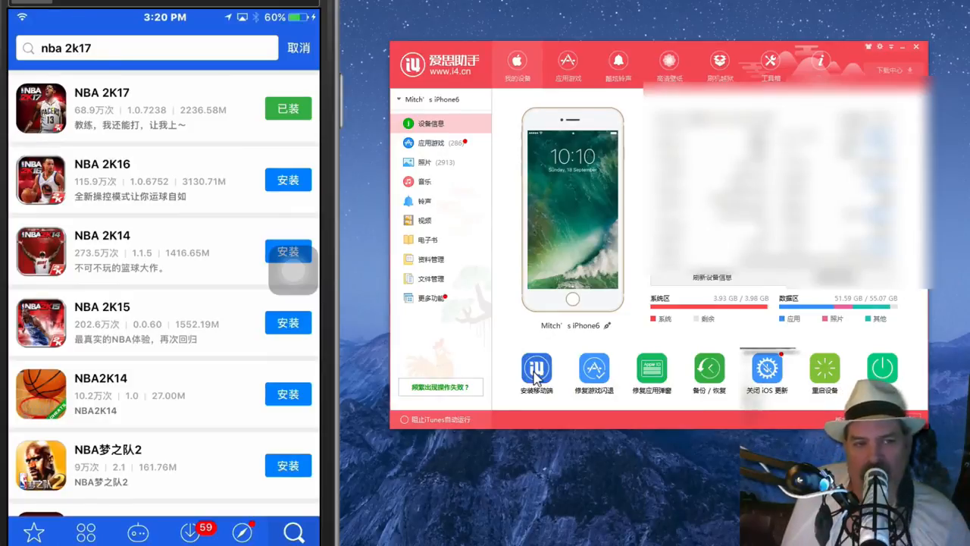
{"action": "mouse_move", "coordinate": [518, 64]}
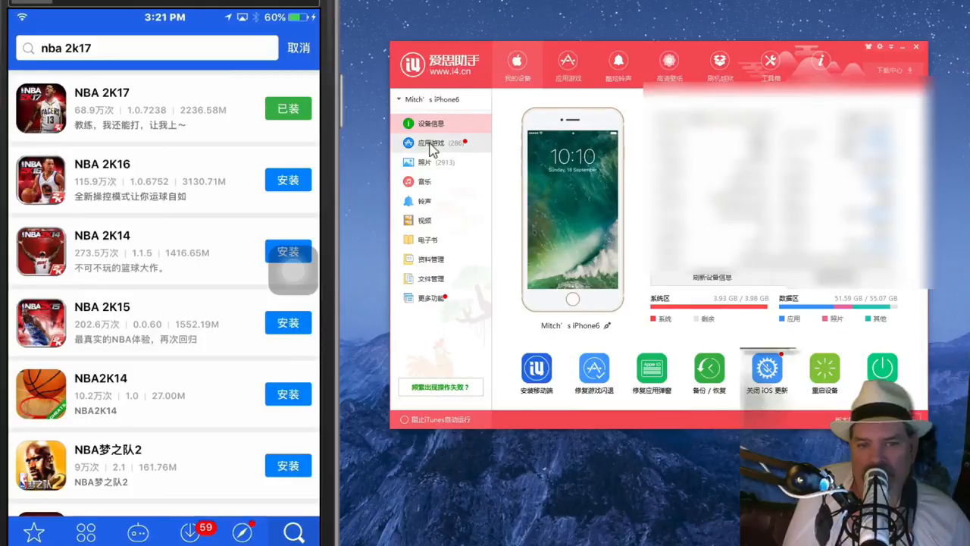
- Open the 应用游戏 apps and games store in i4 Tools and scroll down its listing
{"action": "left_click", "coordinate": [430, 142]}
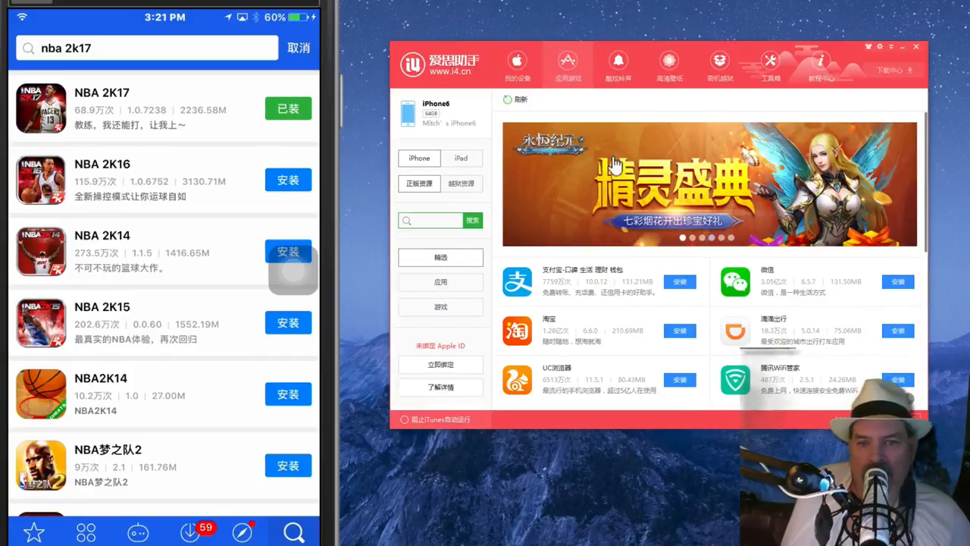
{"action": "scroll", "scroll_direction": "down", "scroll_amount": 3}
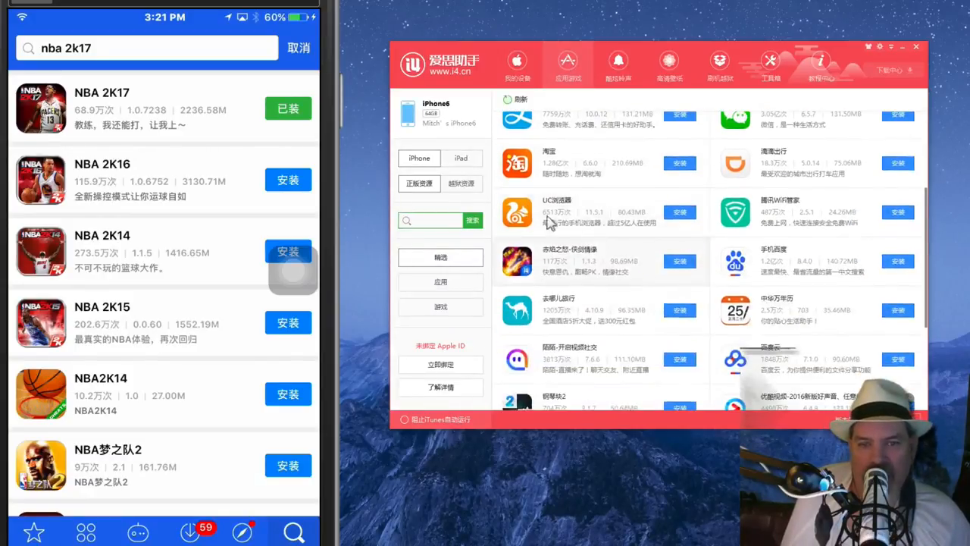